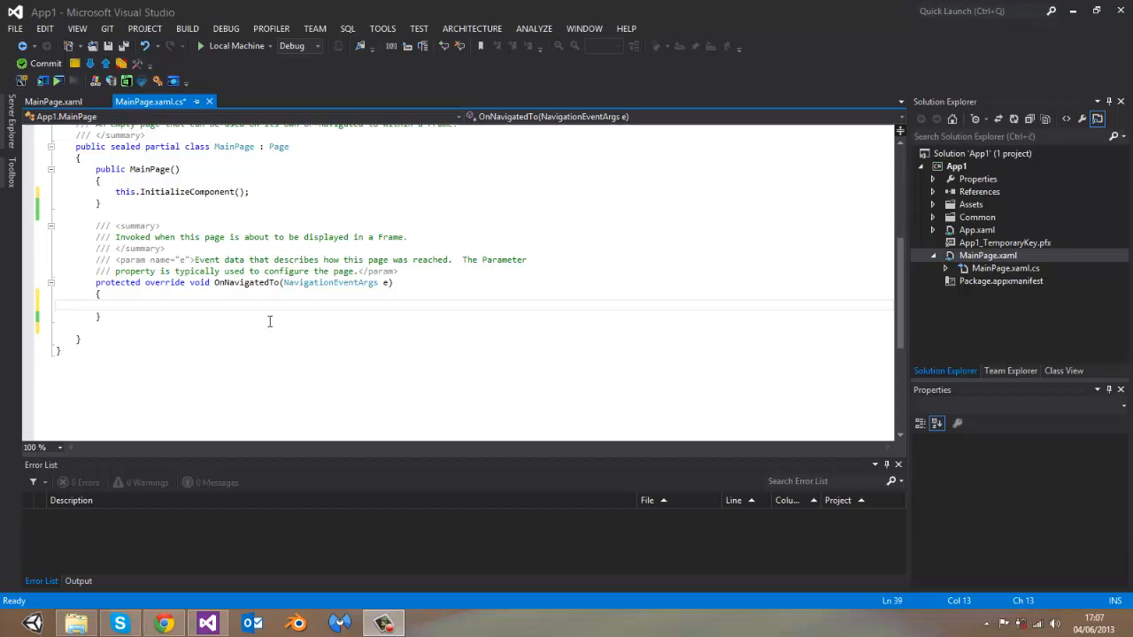
# - Enter the Windows.UI.Popups namespace text before starting the new project
pyautogui.write('W')
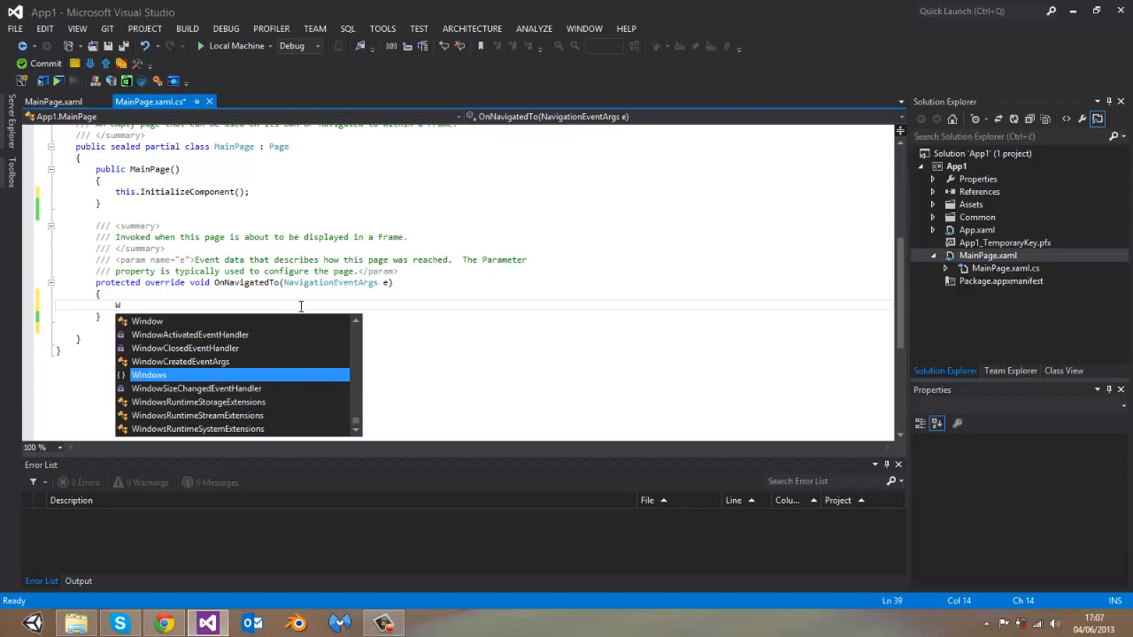
pyautogui.write('indows.')
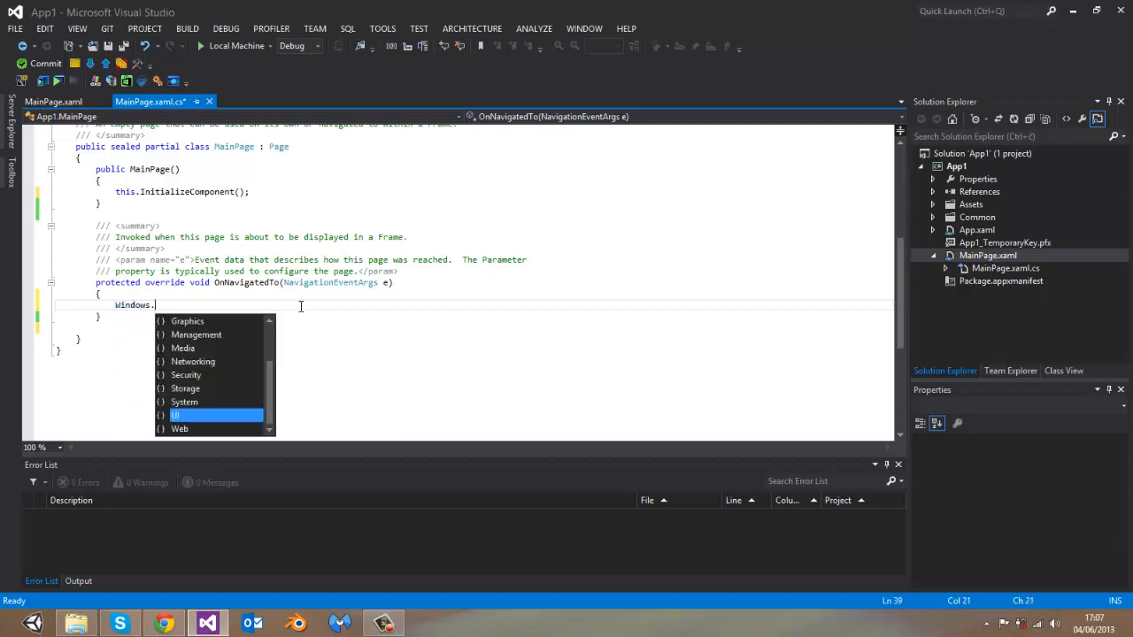
pyautogui.write('UI.Popups')
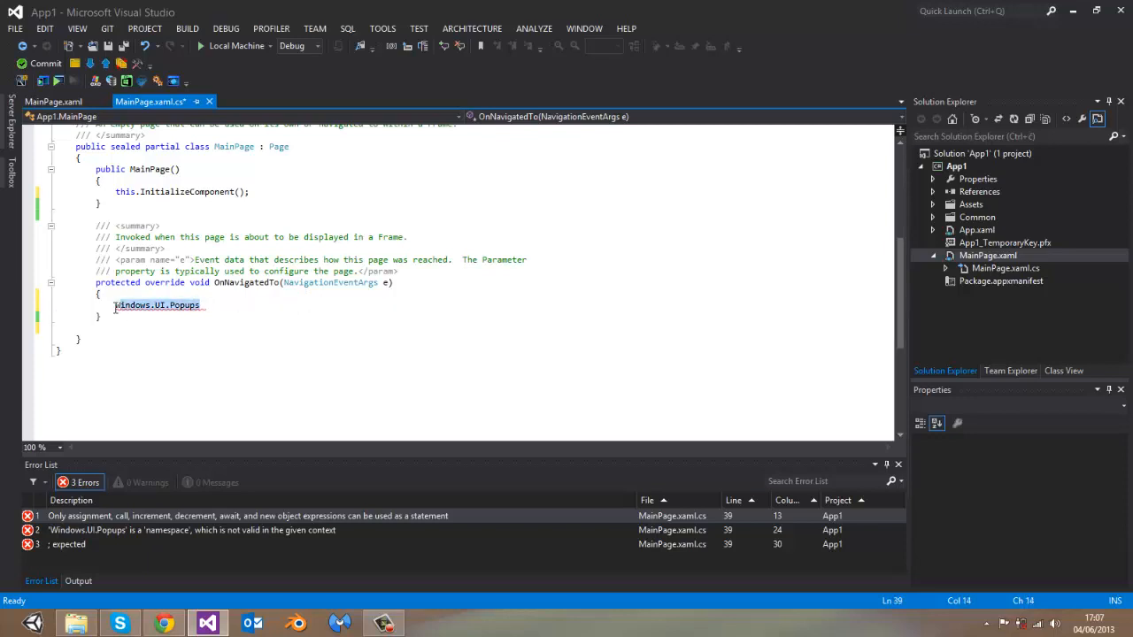
# - Create a new Visual C# Windows Store Blank App (XAML) project named App2
pyautogui.click(14, 29)
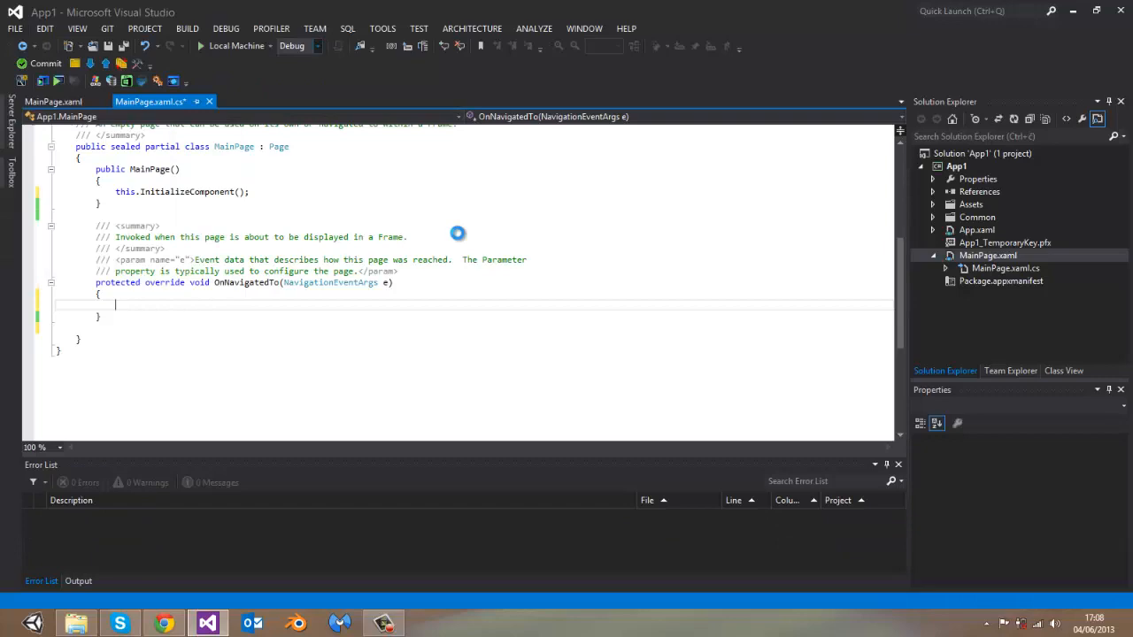
pyautogui.click(14, 28)
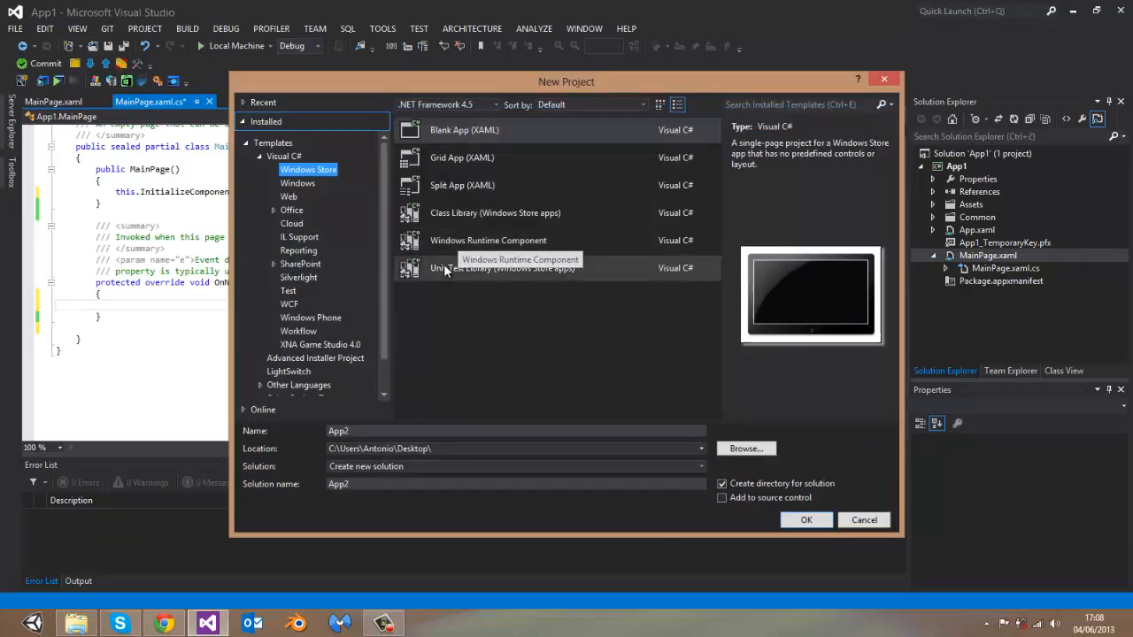
pyautogui.click(464, 131)
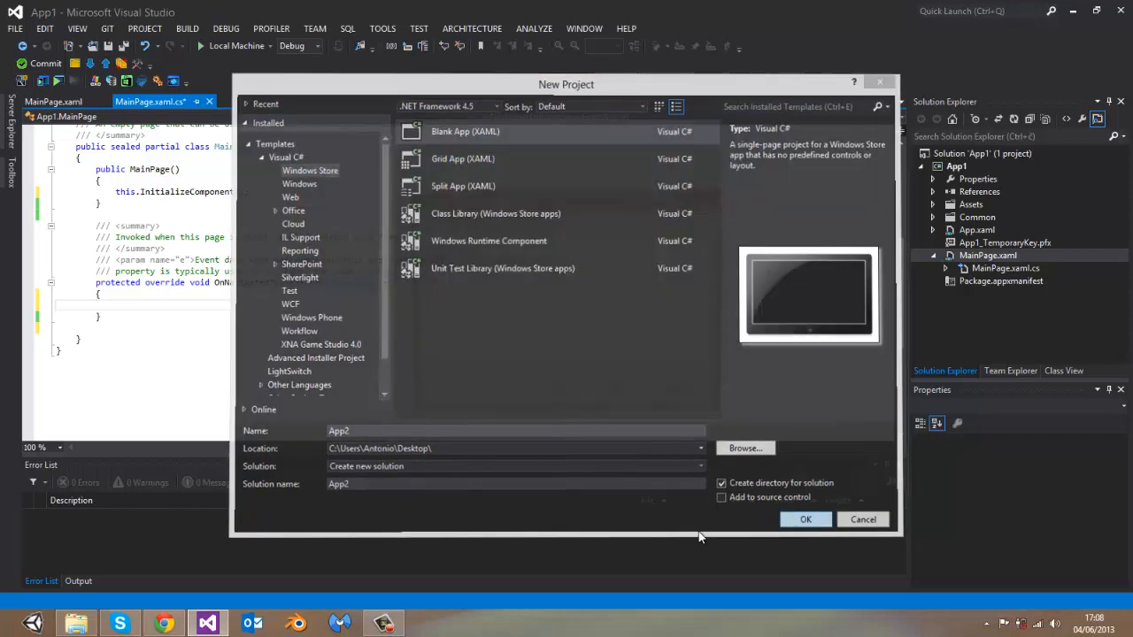
pyautogui.click(862, 521)
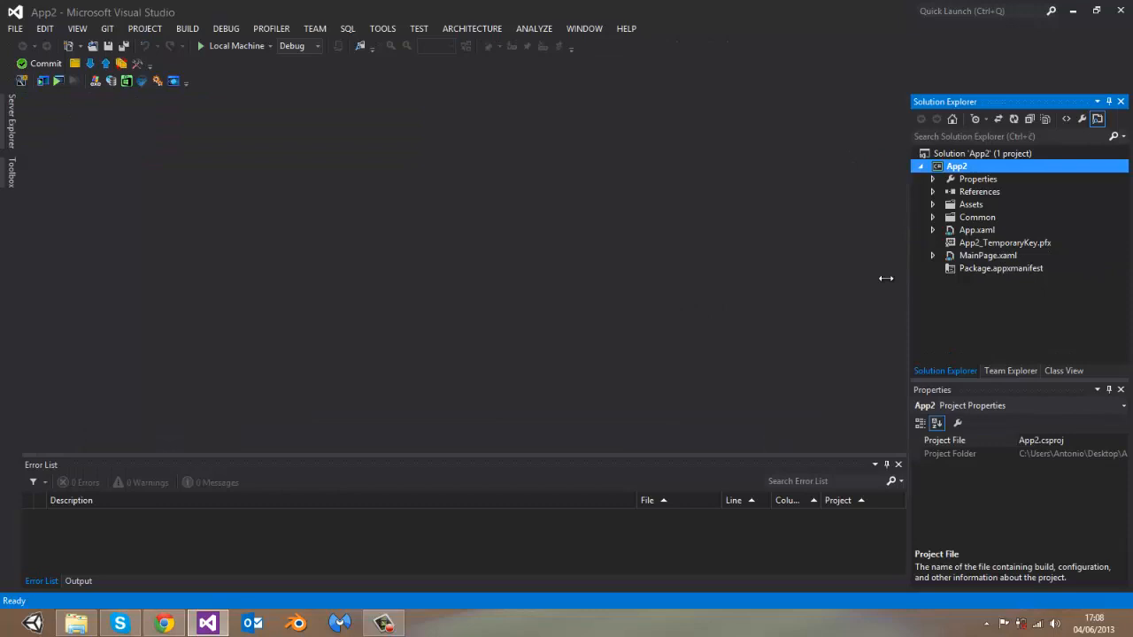
# - Open MainPage.xaml.cs from Solution Explorer and review the constructor and OnNavigatedTo code
pyautogui.click(933, 255)
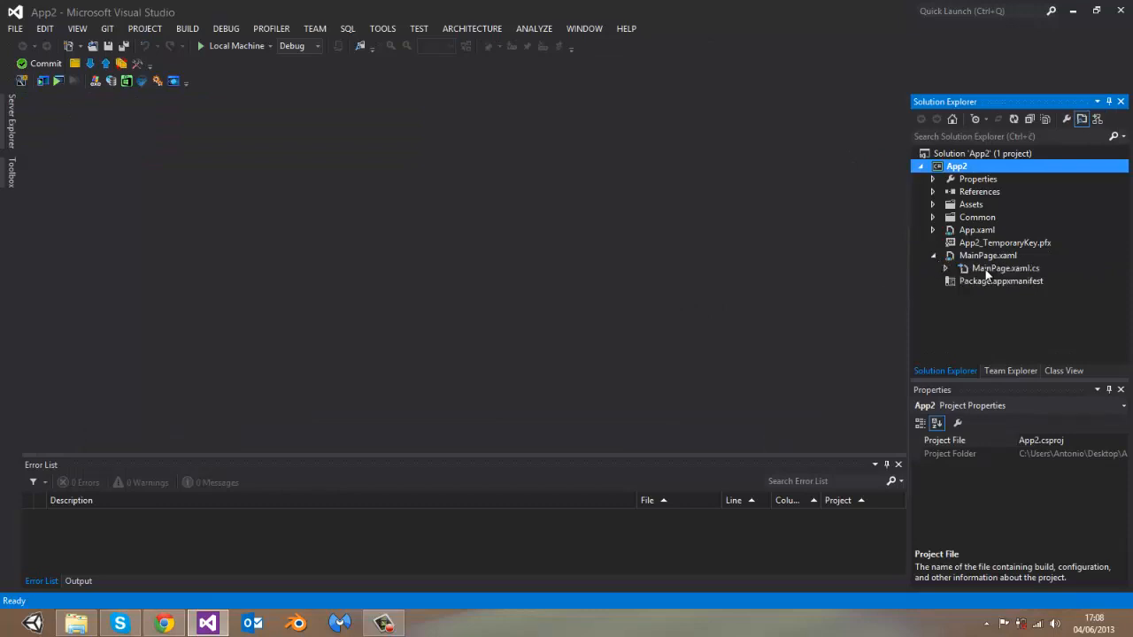
pyautogui.doubleClick(1006, 269)
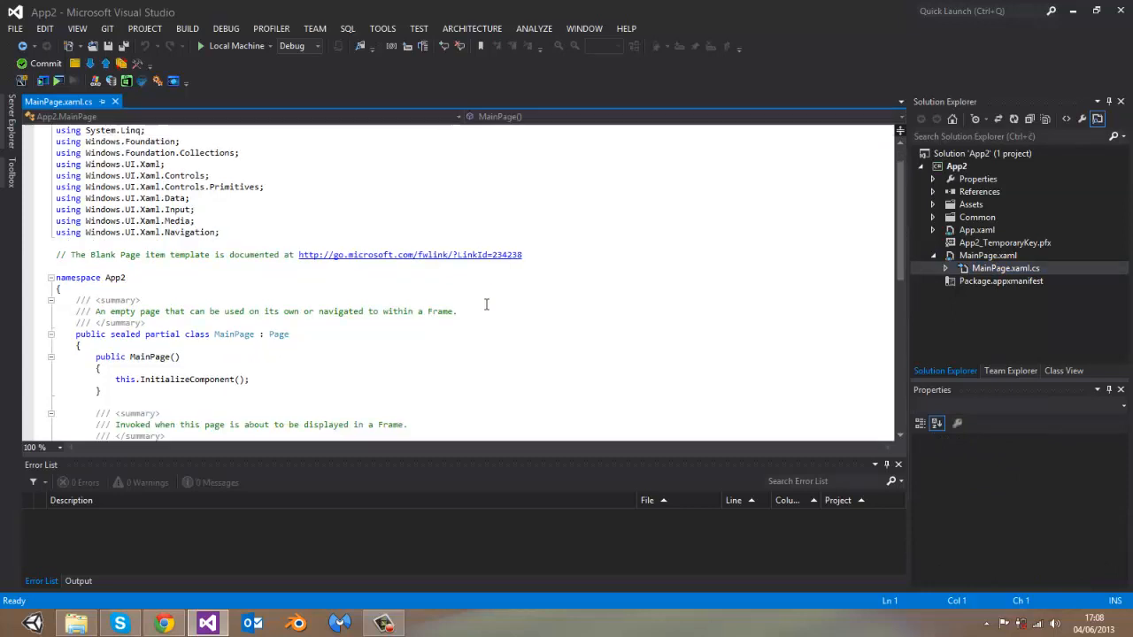
pyautogui.scroll(-3)
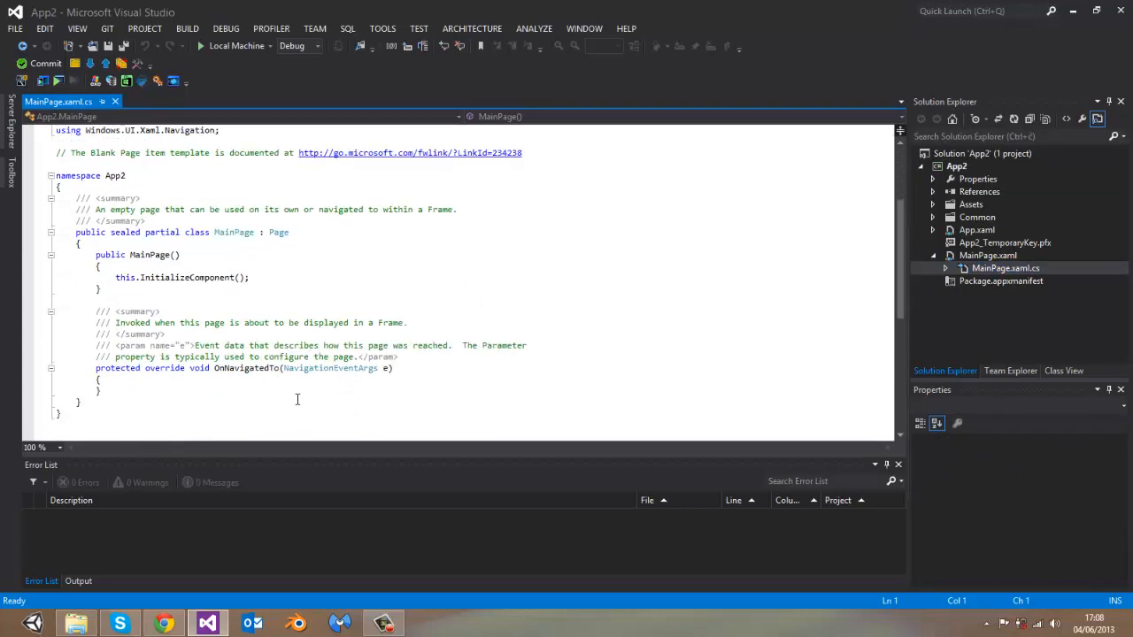
pyautogui.moveTo(115, 276); pyautogui.dragTo(99, 390)
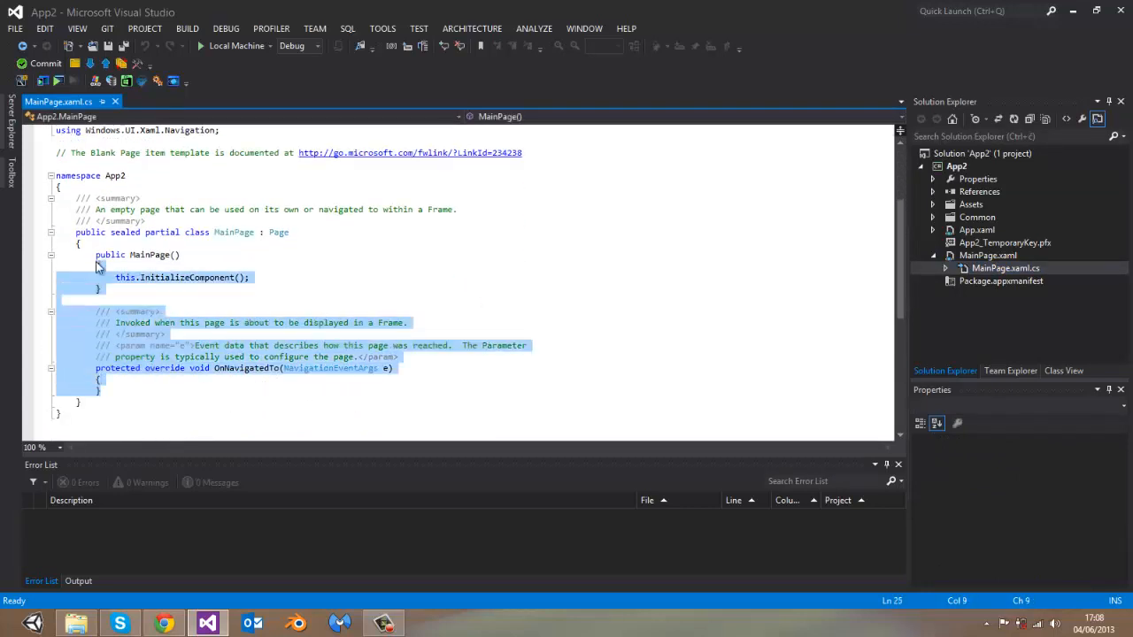
pyautogui.click(178, 255)
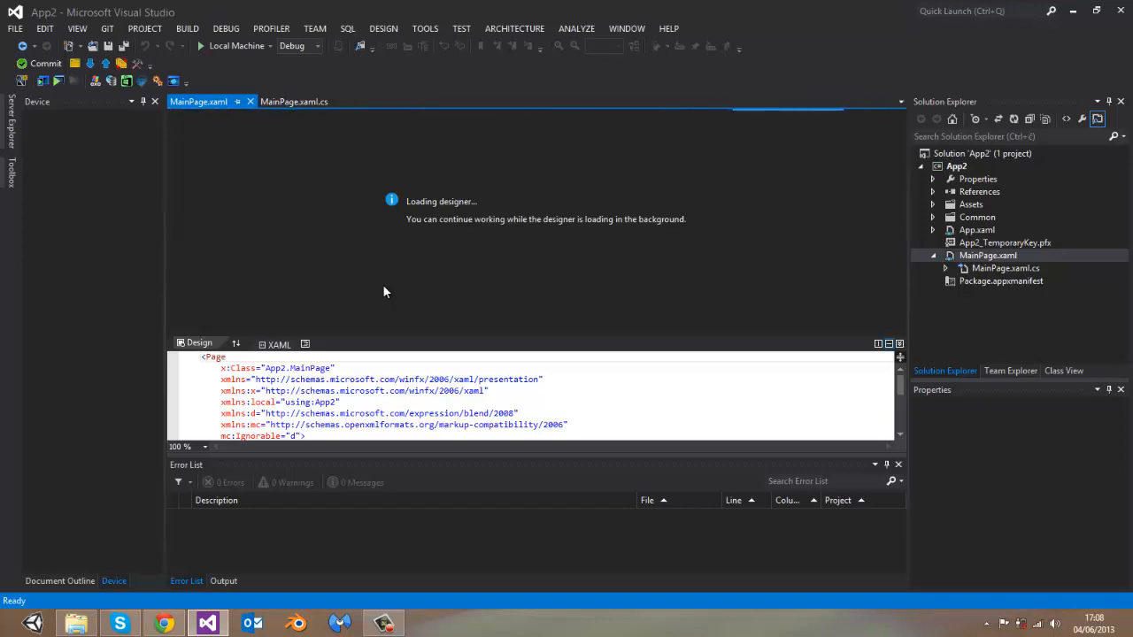
# - Place a Button from the Toolbox onto the MainPage design surface
pyautogui.click(195, 357)
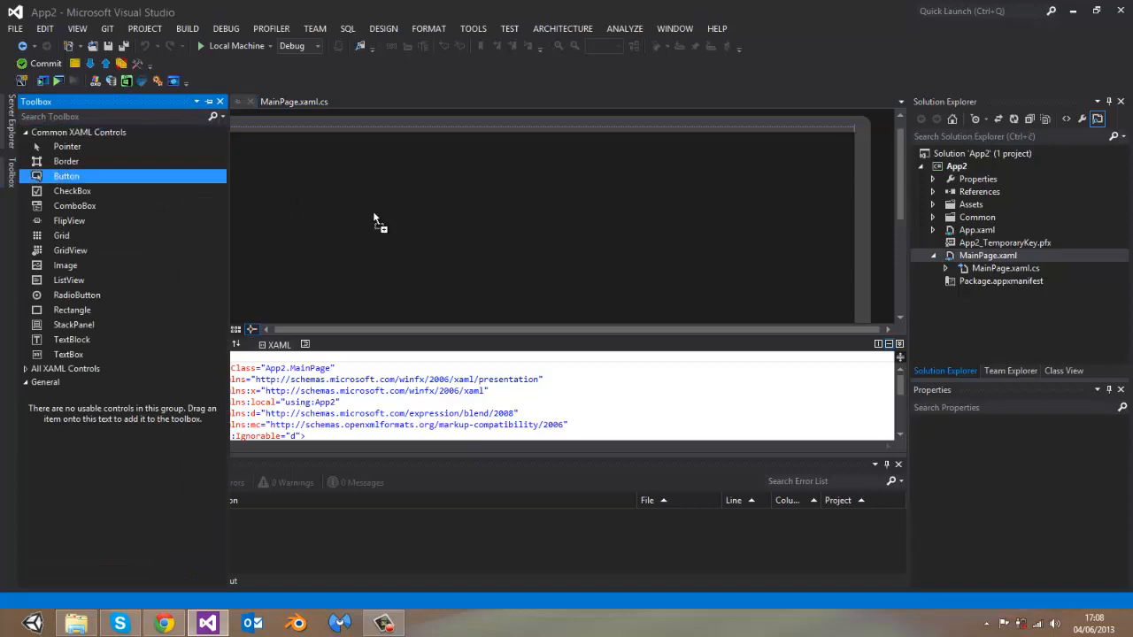
pyautogui.moveTo(67, 176); pyautogui.dragTo(446, 223)
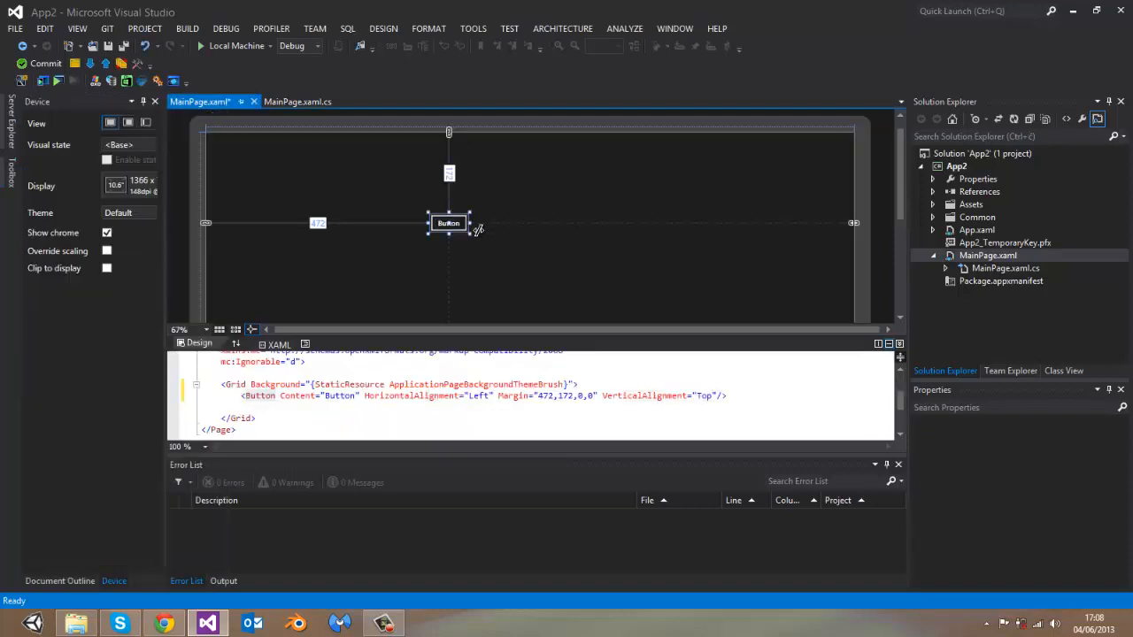
pyautogui.click(448, 223)
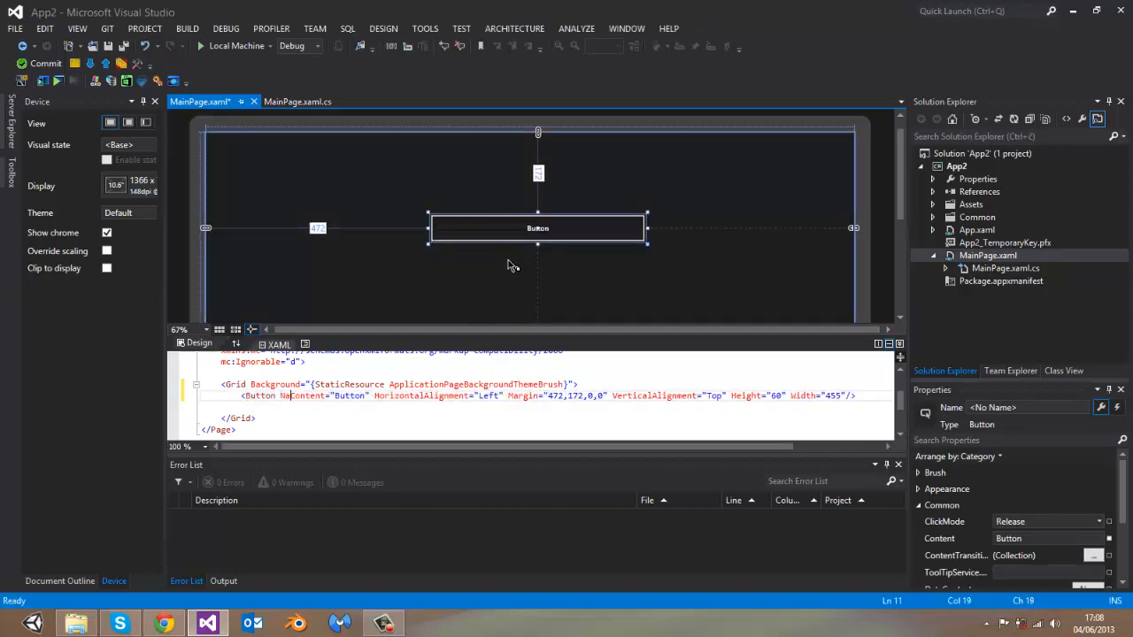
# - Name the button button1 in the XAML and generate its button1_Click handler
pyautogui.write('bu"')
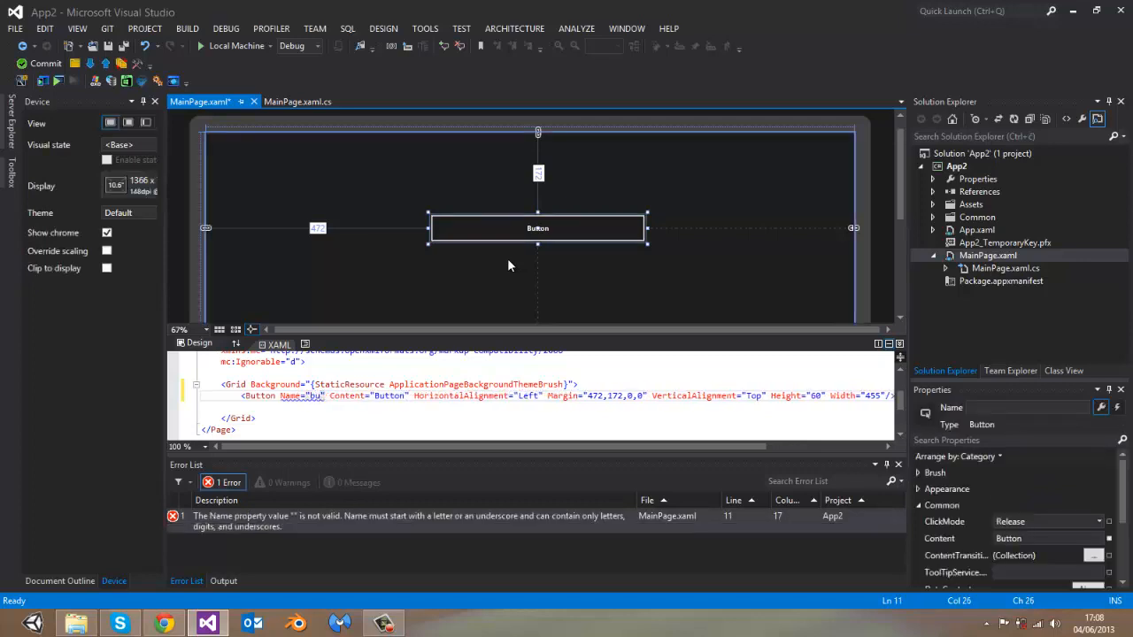
pyautogui.write('button1')
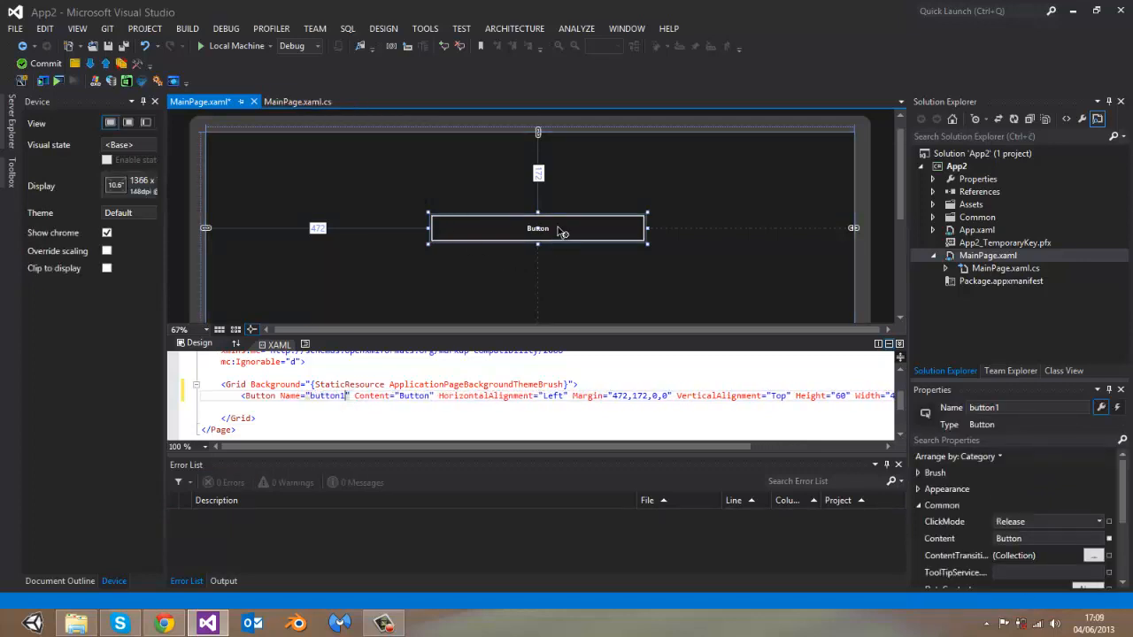
pyautogui.doubleClick(538, 229)
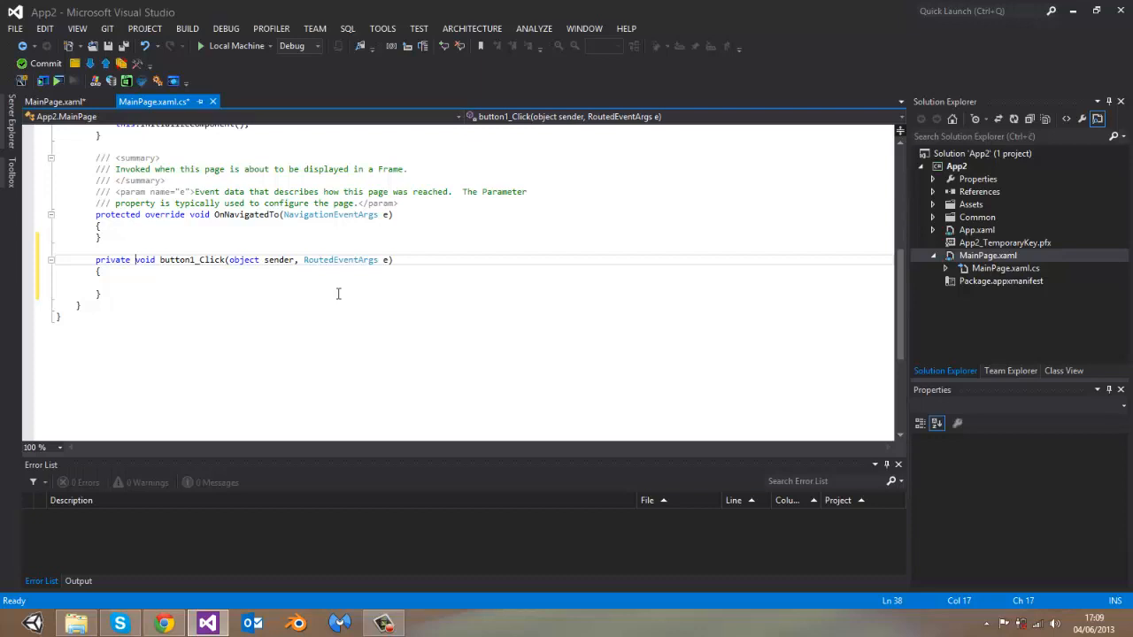
# - Mark button1_Click async and start 'var message = new'
pyautogui.write('a')
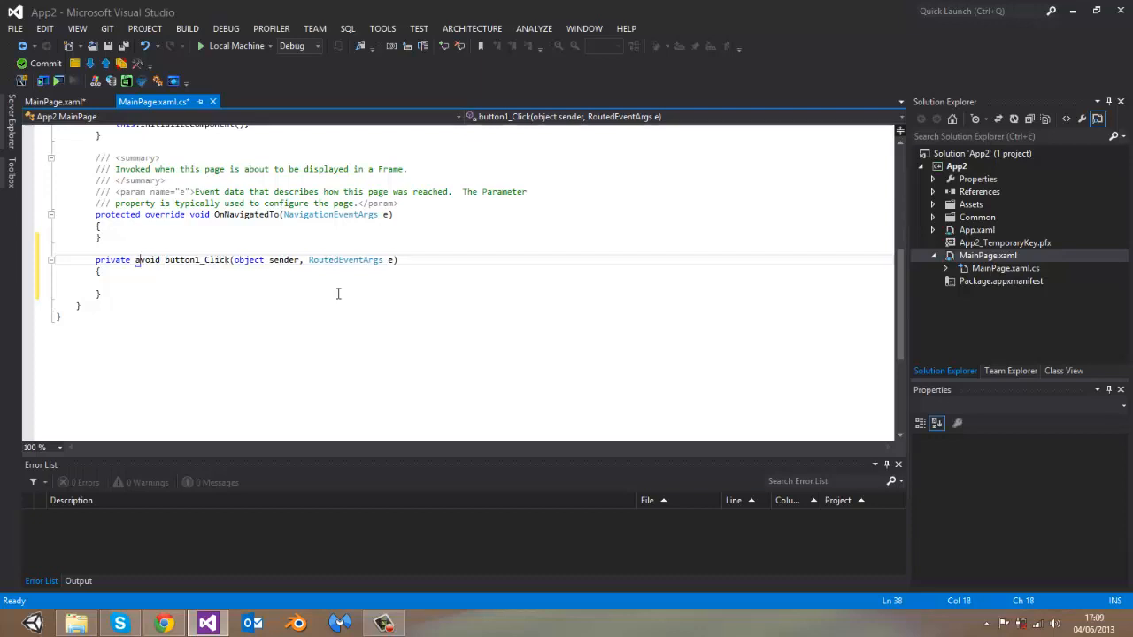
pyautogui.write('async')
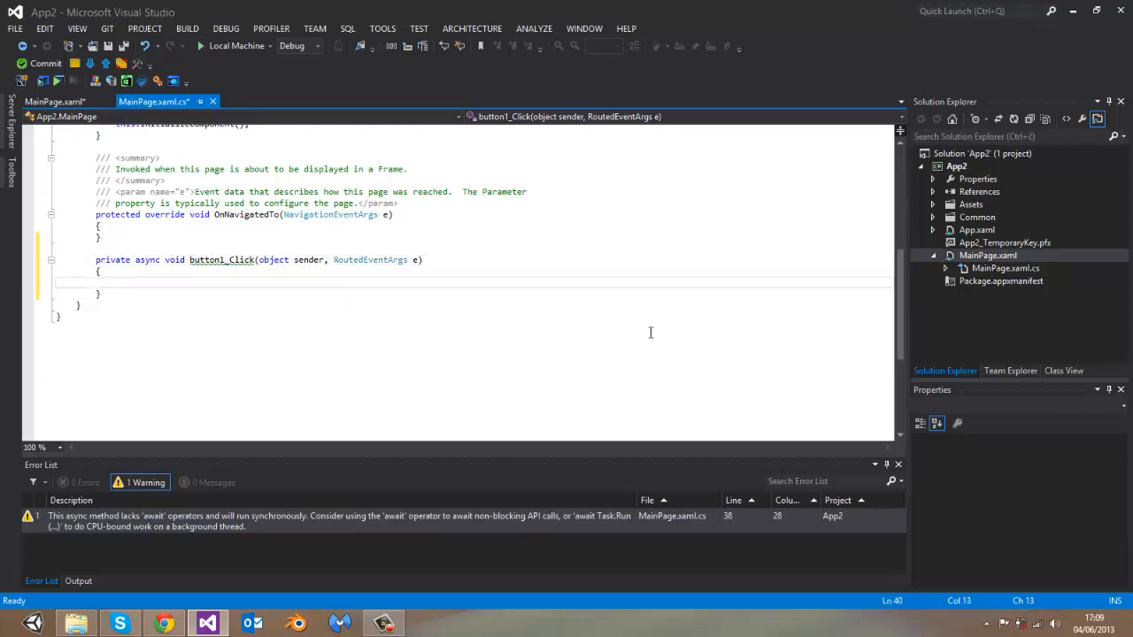
pyautogui.write('var message')
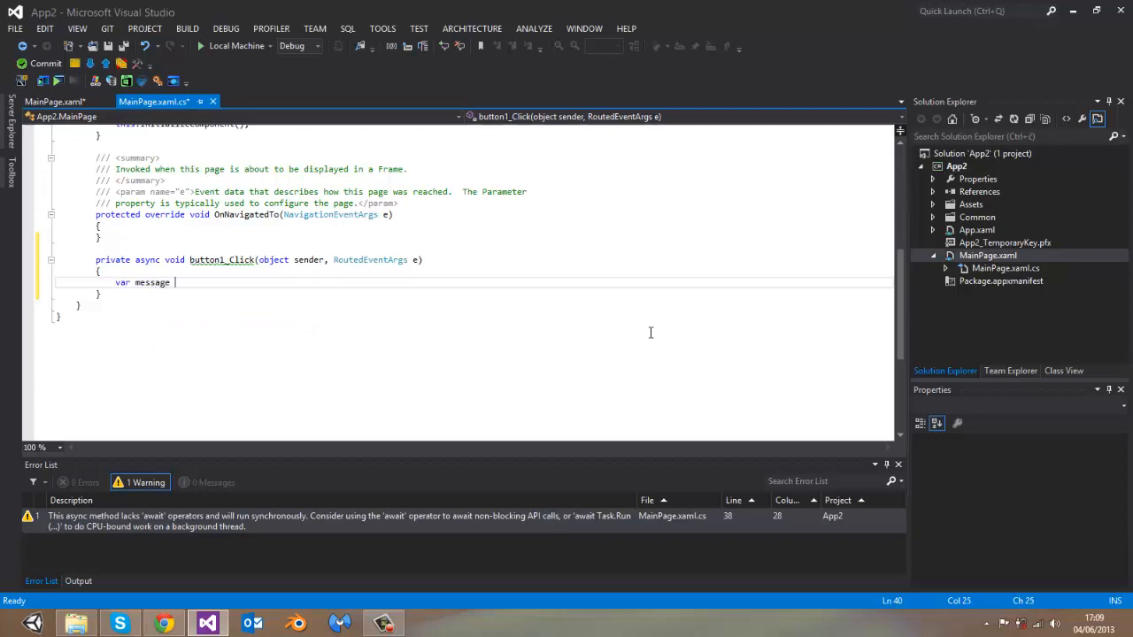
pyautogui.write('= new')
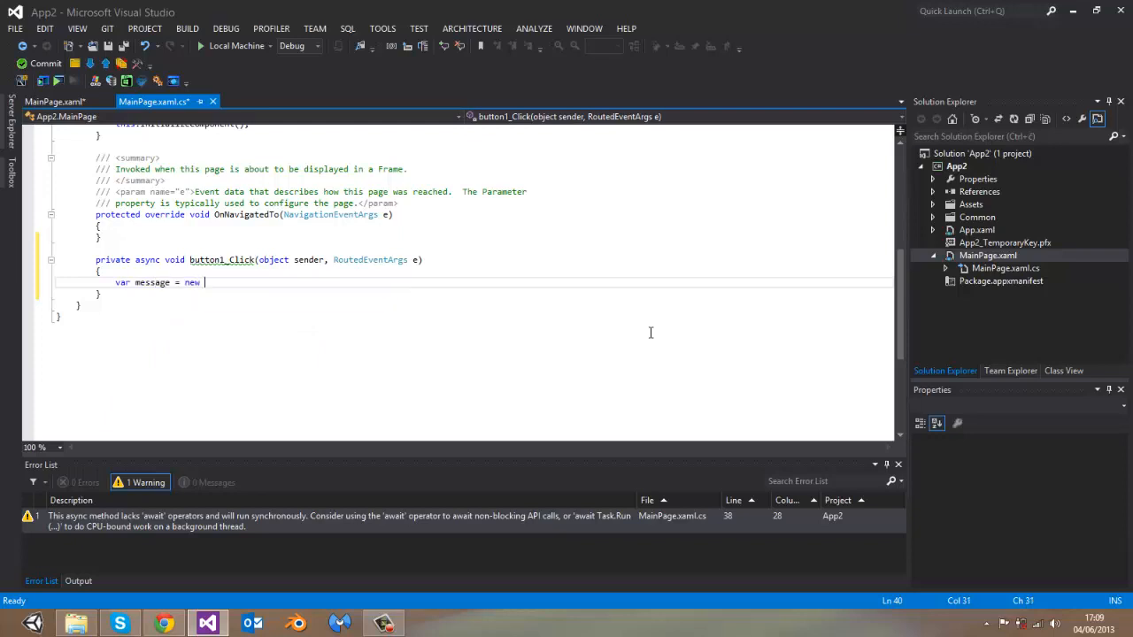
# - Continue the line with Windows.UI.Popups.MessageDialog( via IntelliSense
pyautogui.write('Windows.UI.Popups')
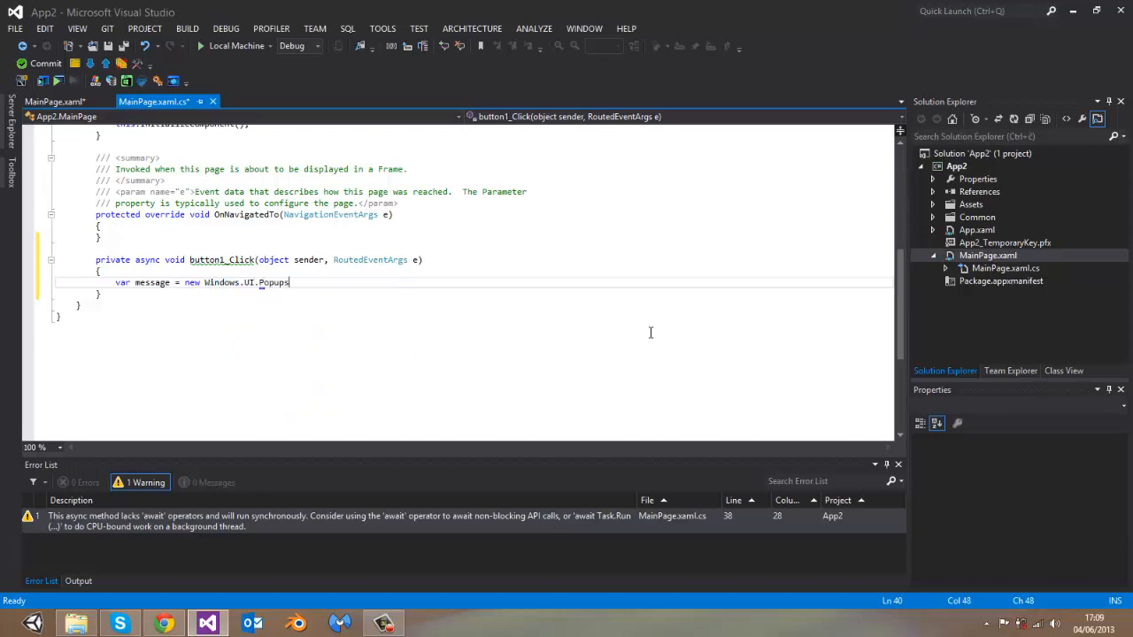
pyautogui.write('.MessageDialog')
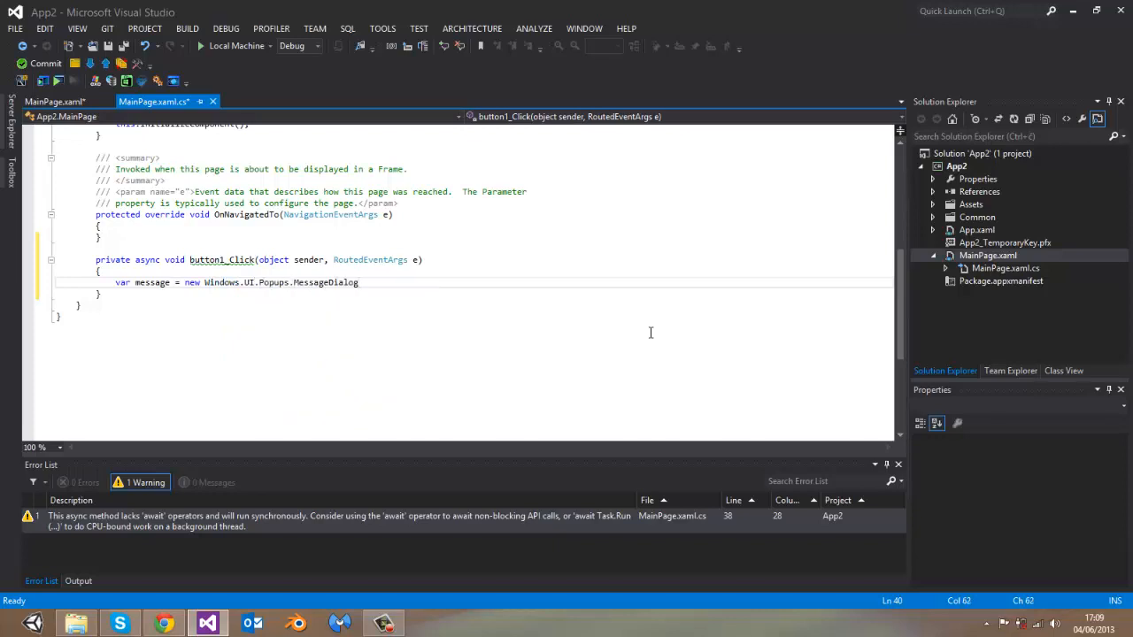
pyautogui.write('(')
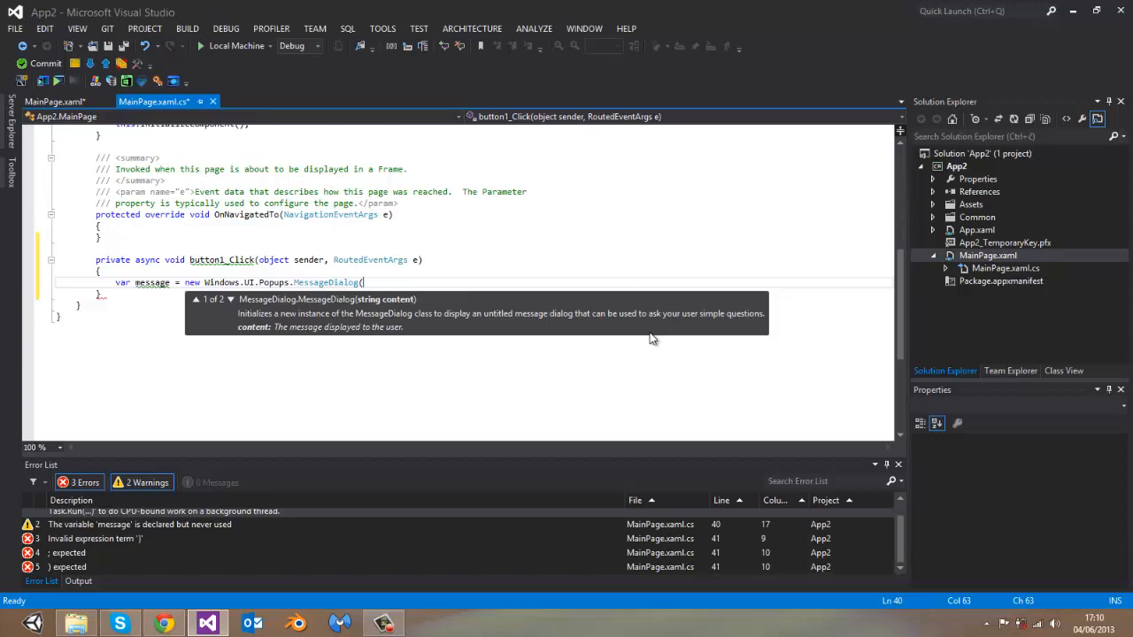
# - Finish MessageDialog("Hello World") and add 'await message.ShowAsync();' on the next line
pyautogui.write('"Hello World");')
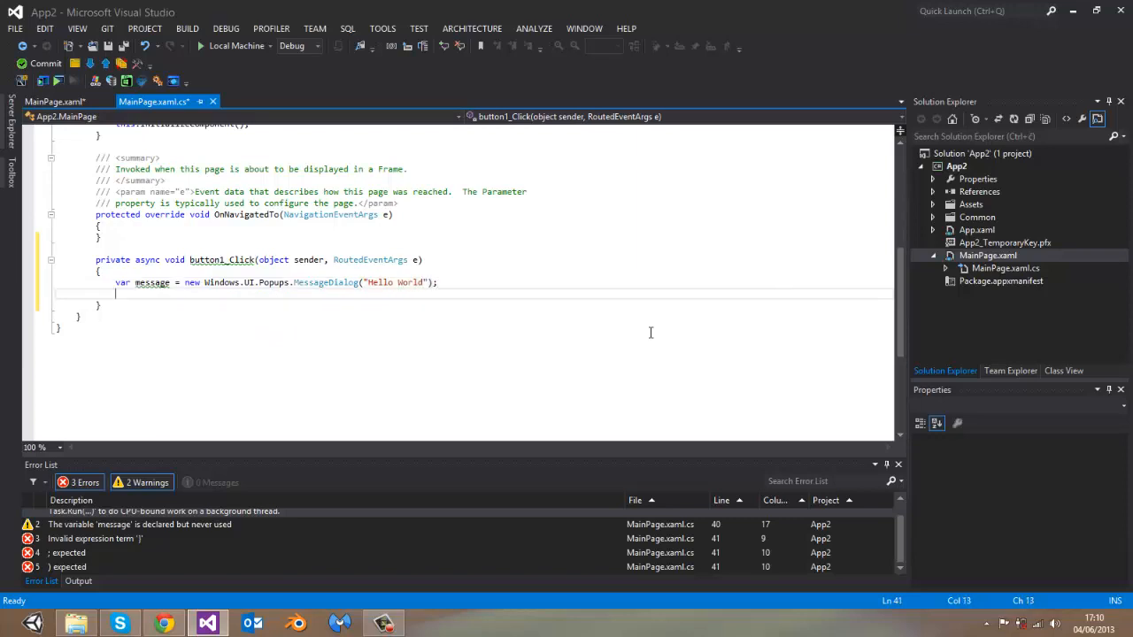
pyautogui.write('await message')
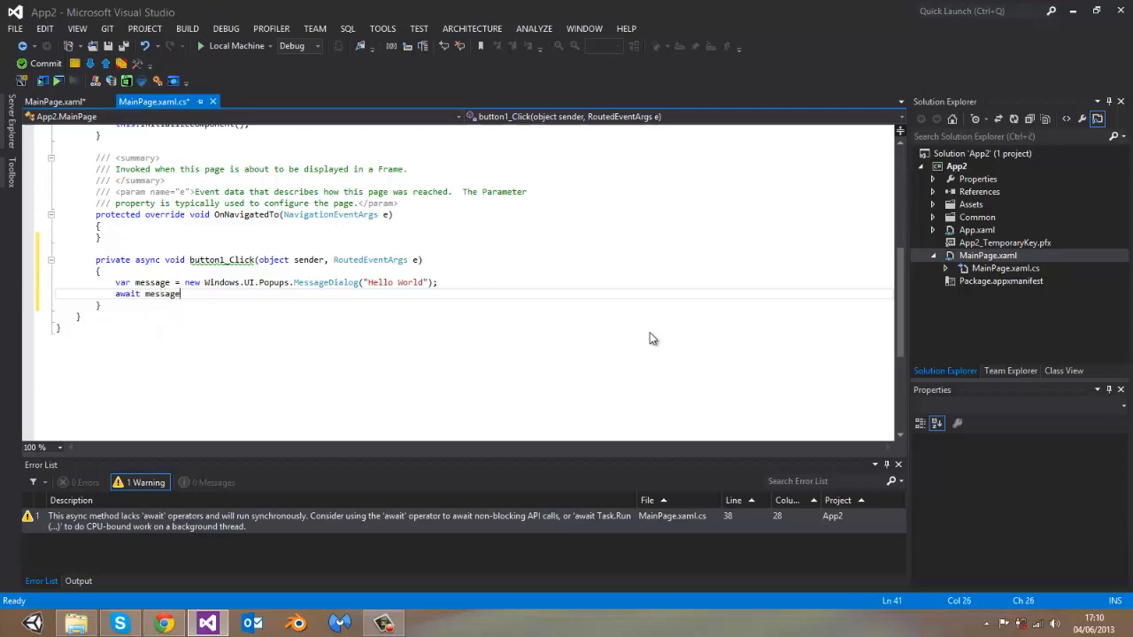
pyautogui.write('.ShowAsync();')
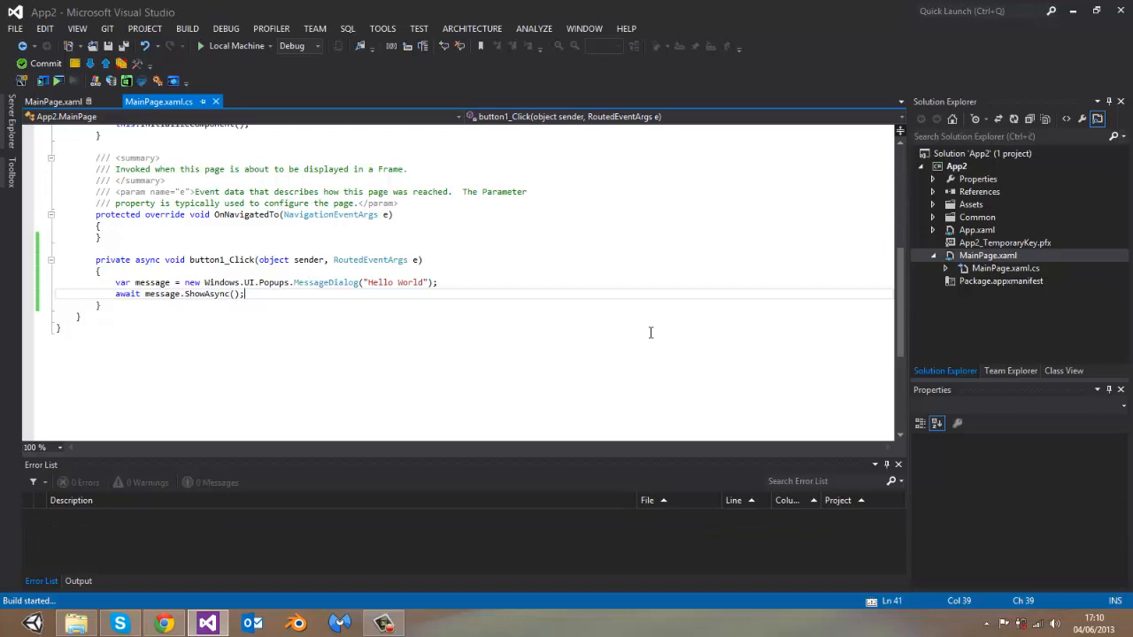
pyautogui.click(200, 46)
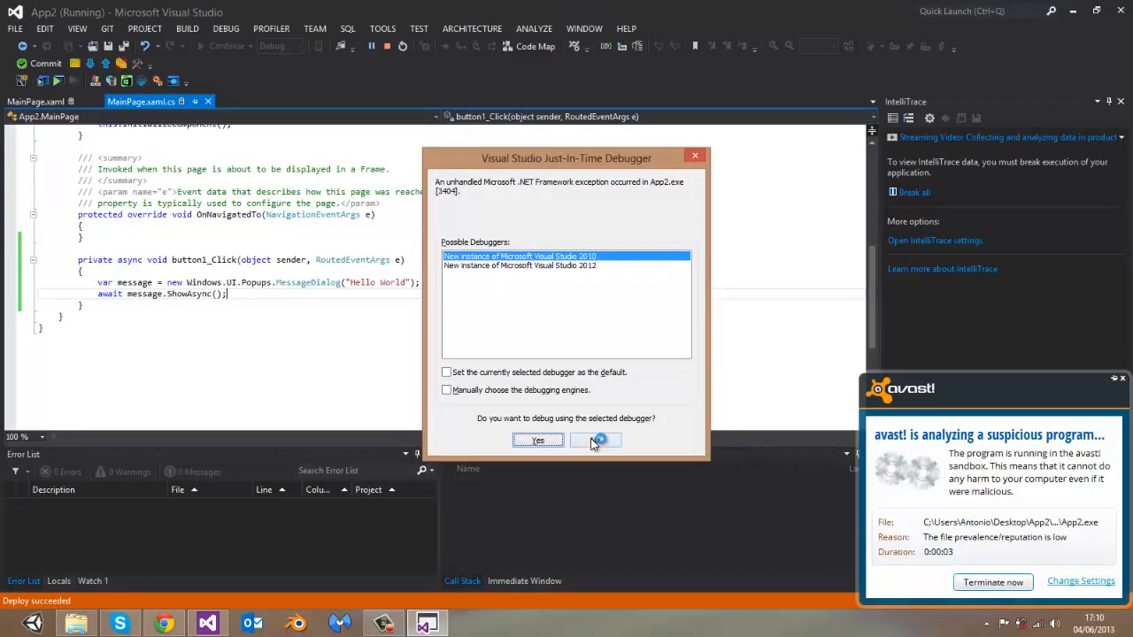
pyautogui.click(595, 439)
pyautogui.write('This is ",')
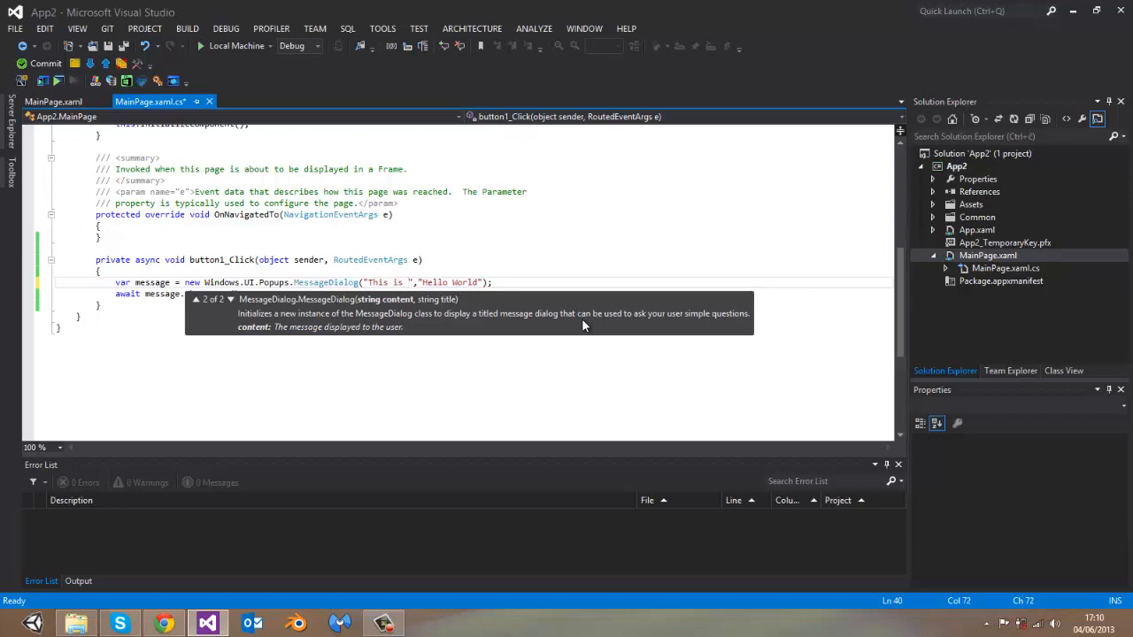
# - Insert "This is popup message in Windows Store applications!" as the first MessageDialog argument
pyautogui.write('popup mess')
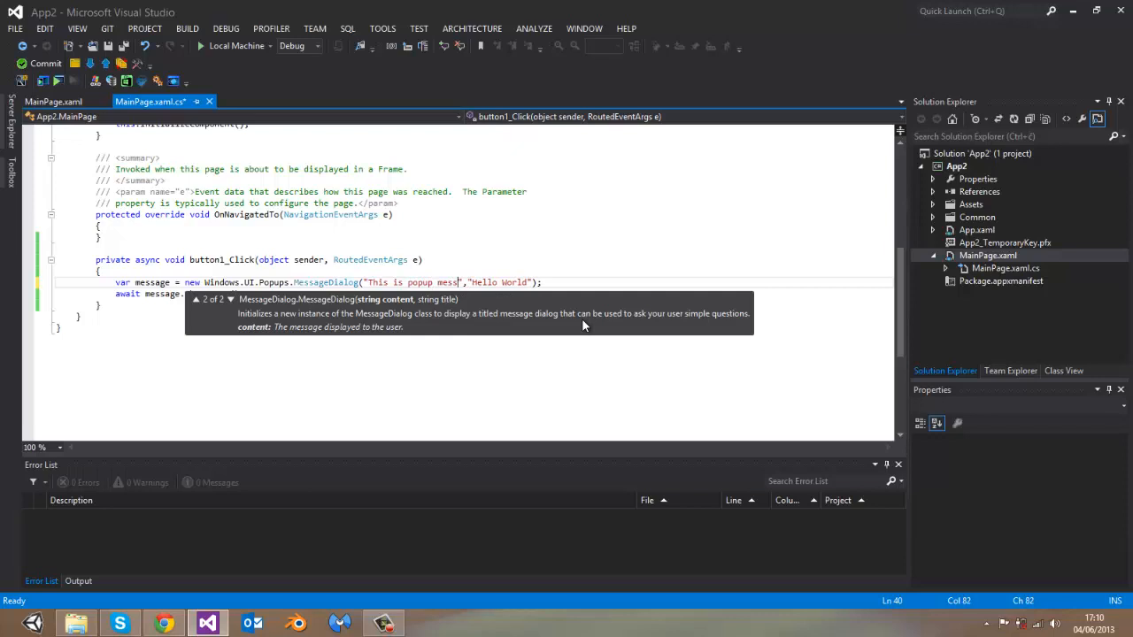
pyautogui.write('In Windows Store')
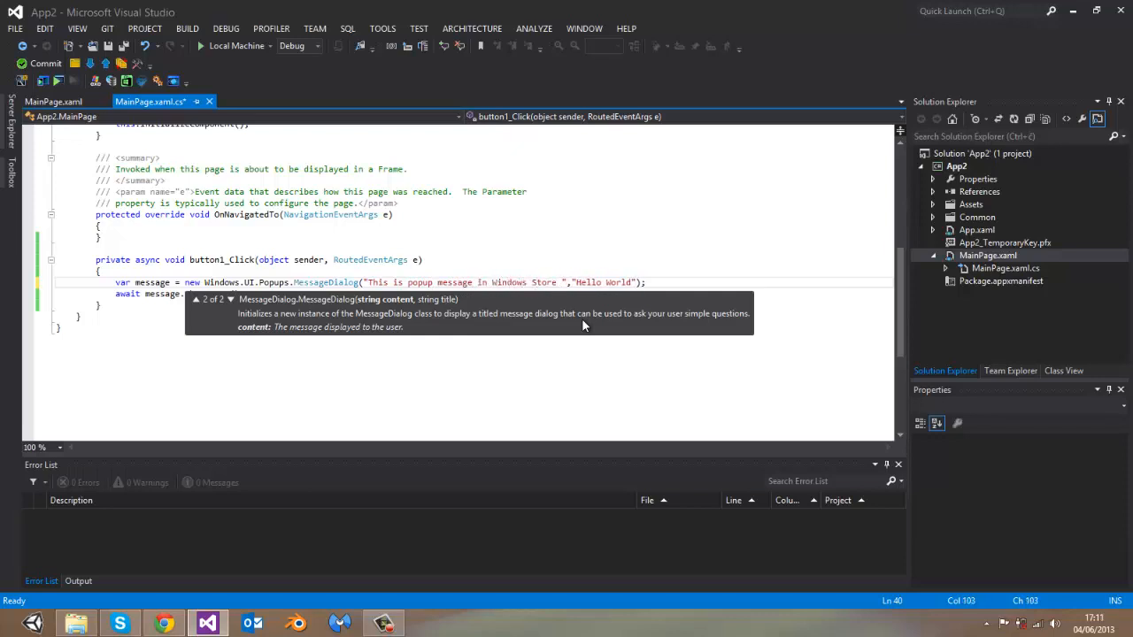
pyautogui.write('applications')
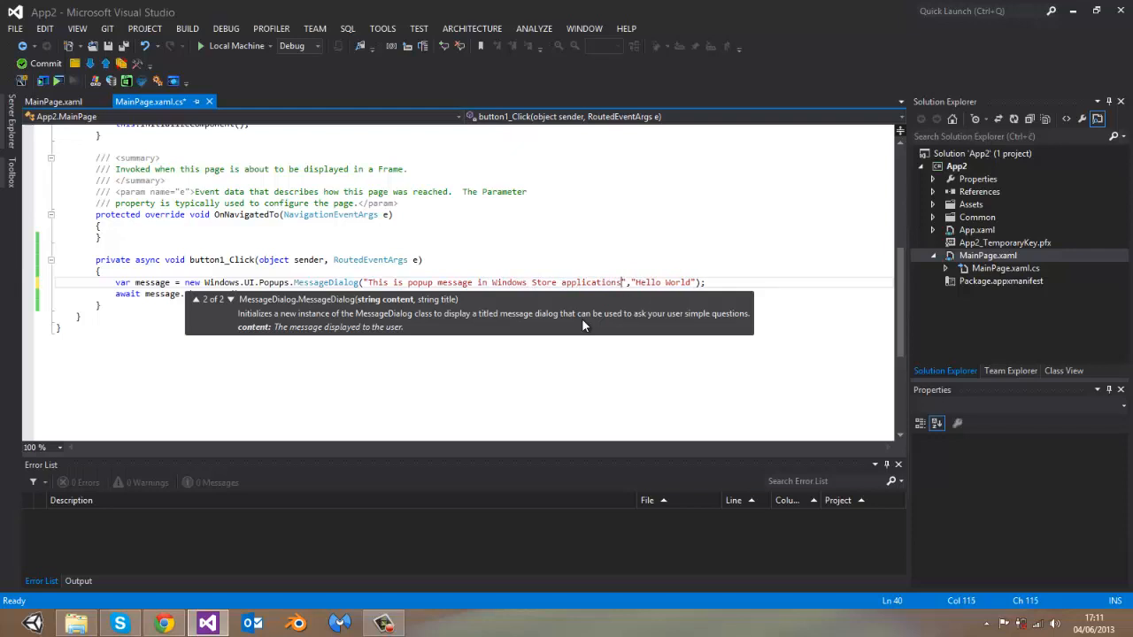
pyautogui.write('!')
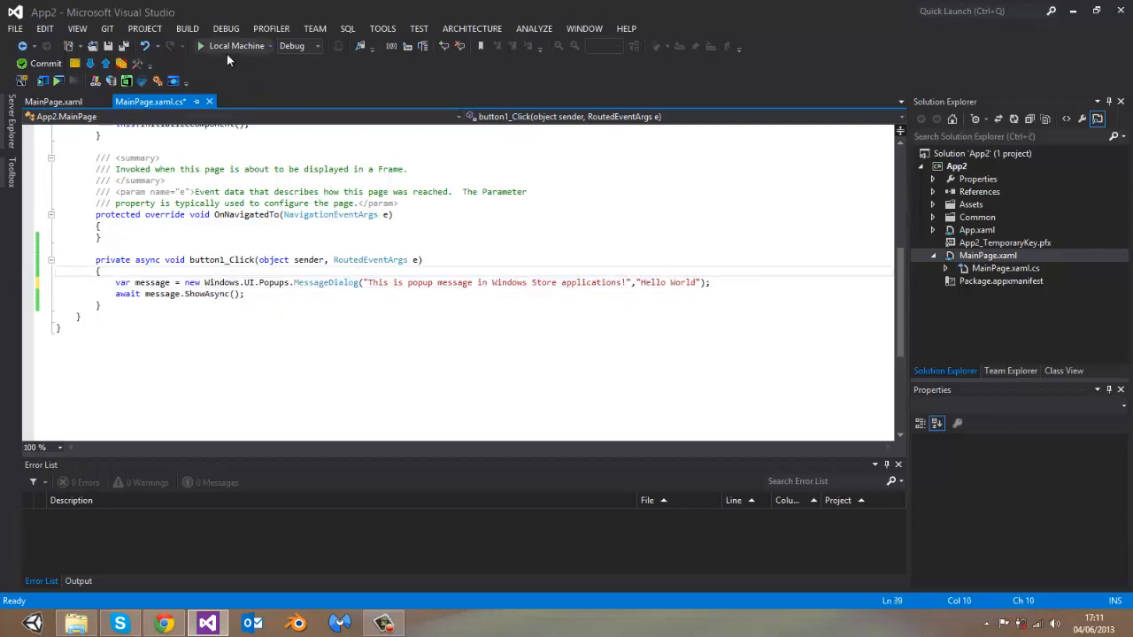
# - Run App2 on Local Machine, trigger the Hello World popup from the button, and close it
pyautogui.click(198, 46)
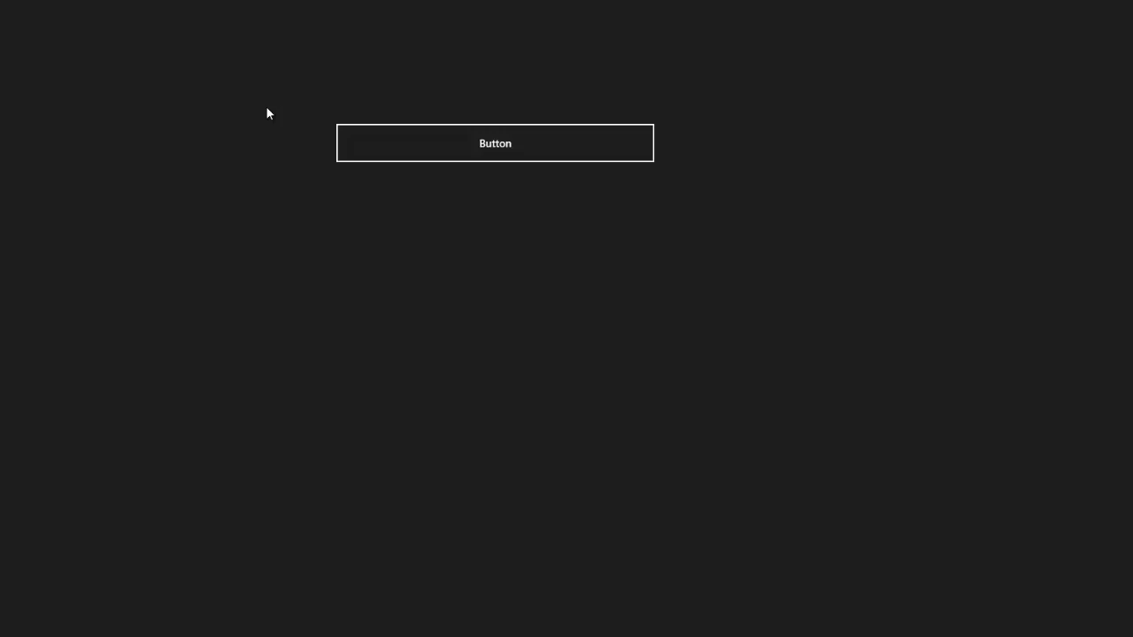
pyautogui.click(496, 142)
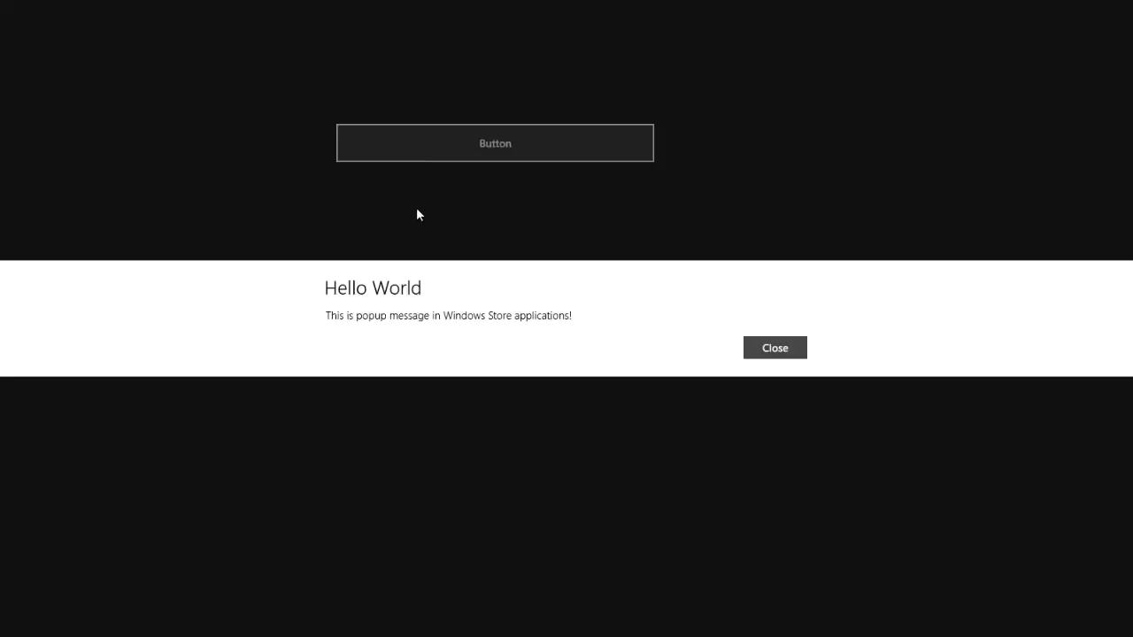
pyautogui.moveTo(444, 301)
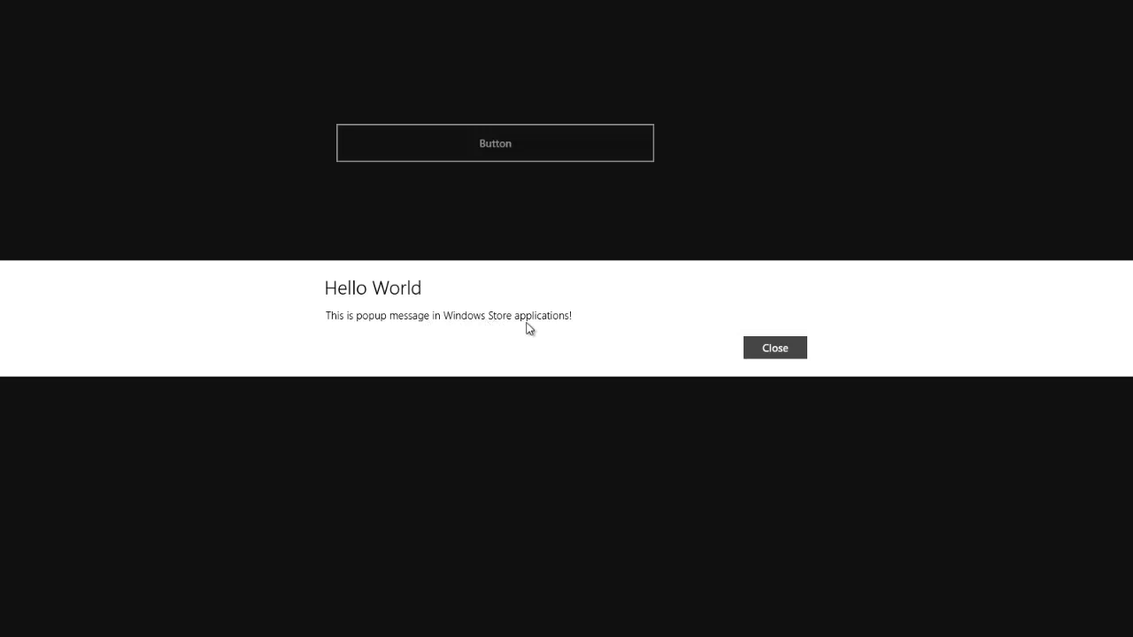
pyautogui.click(774, 347)
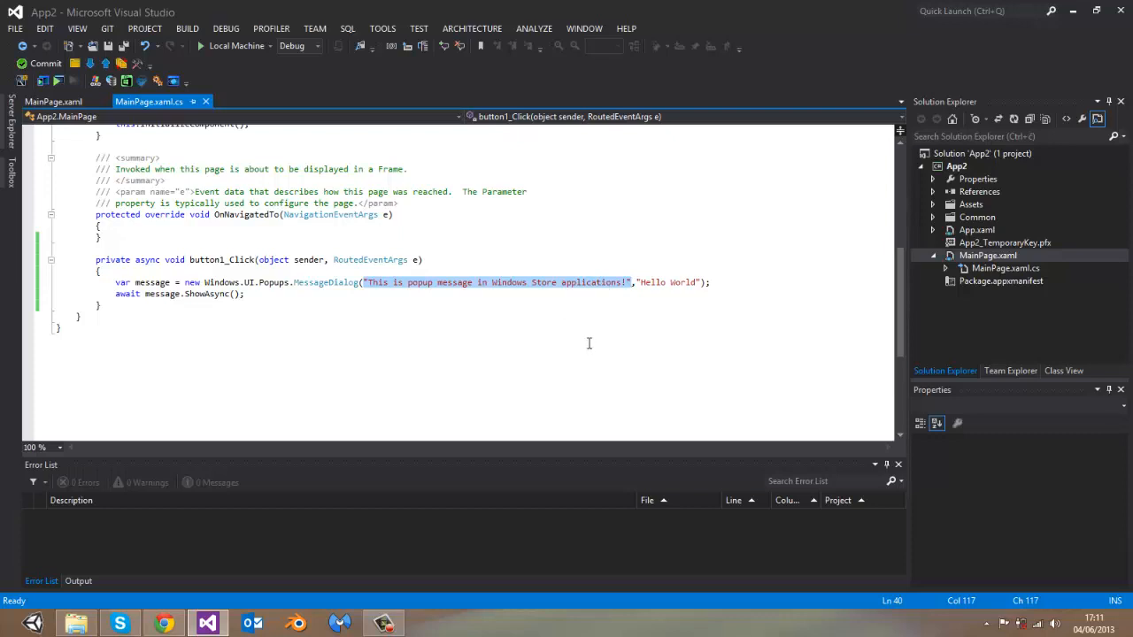
pyautogui.moveTo(655, 282)
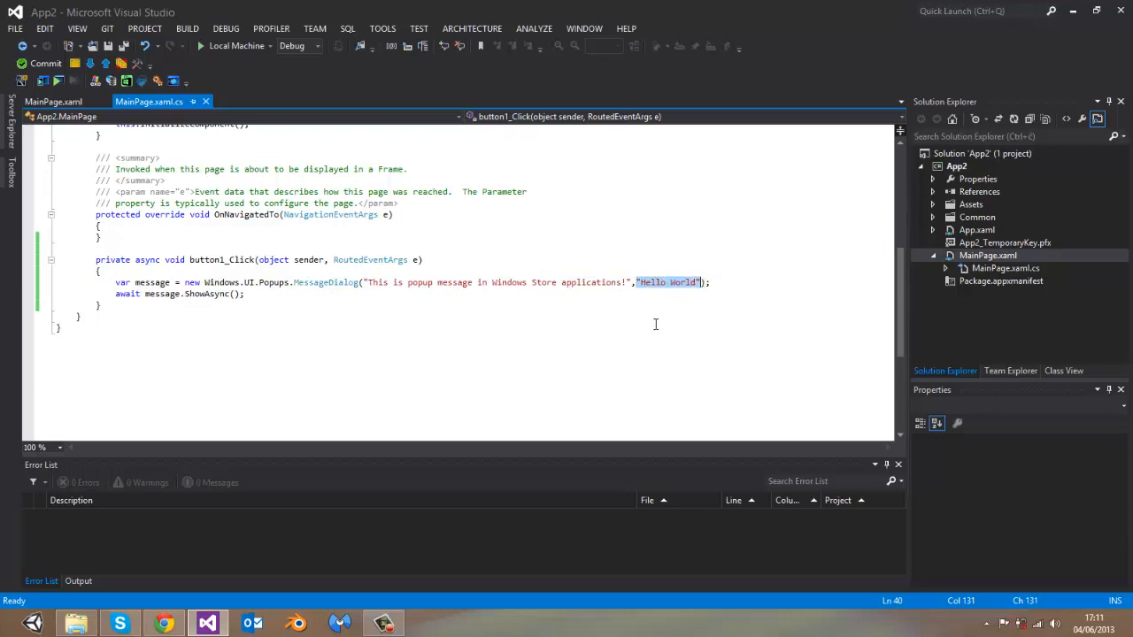
pyautogui.moveTo(648, 331)
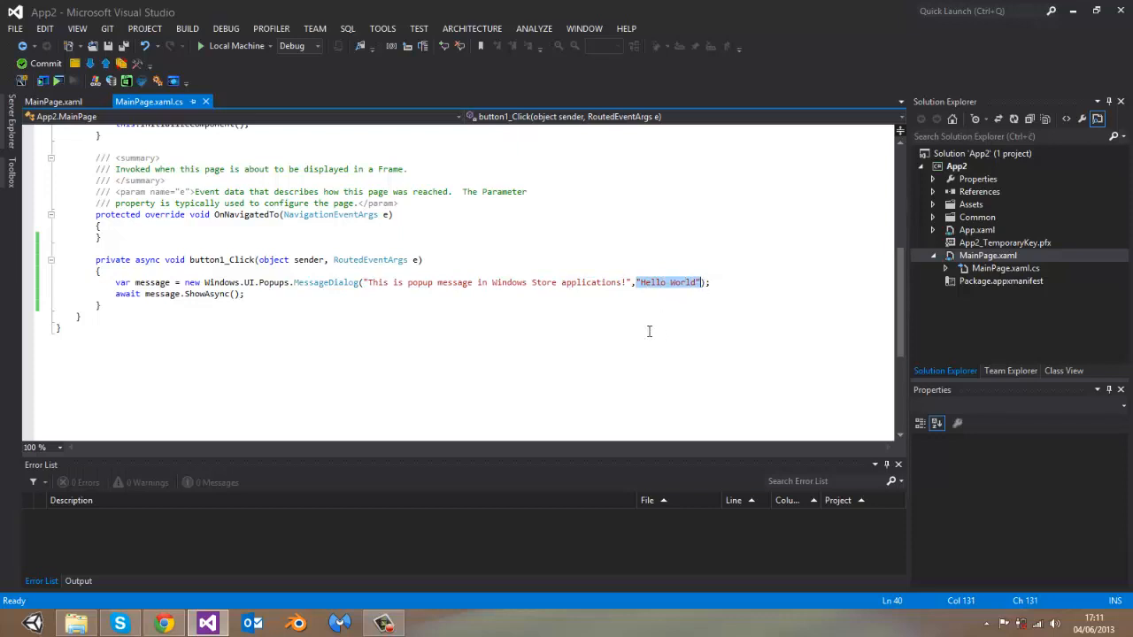